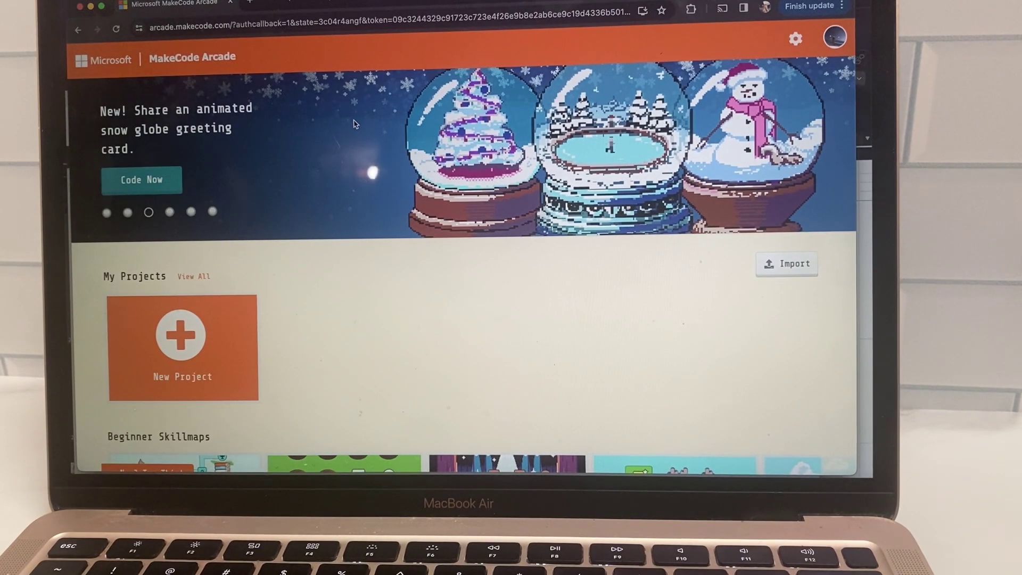
Step: Browse the skillmap gallery on the MakeCode Arcade home page
left_click(168, 211)
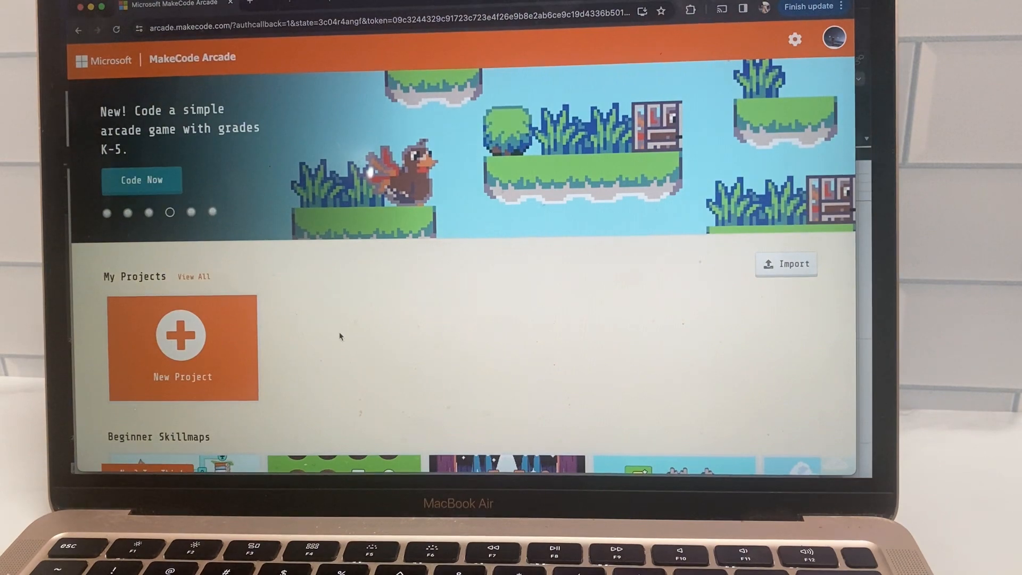
mouse_move(352, 340)
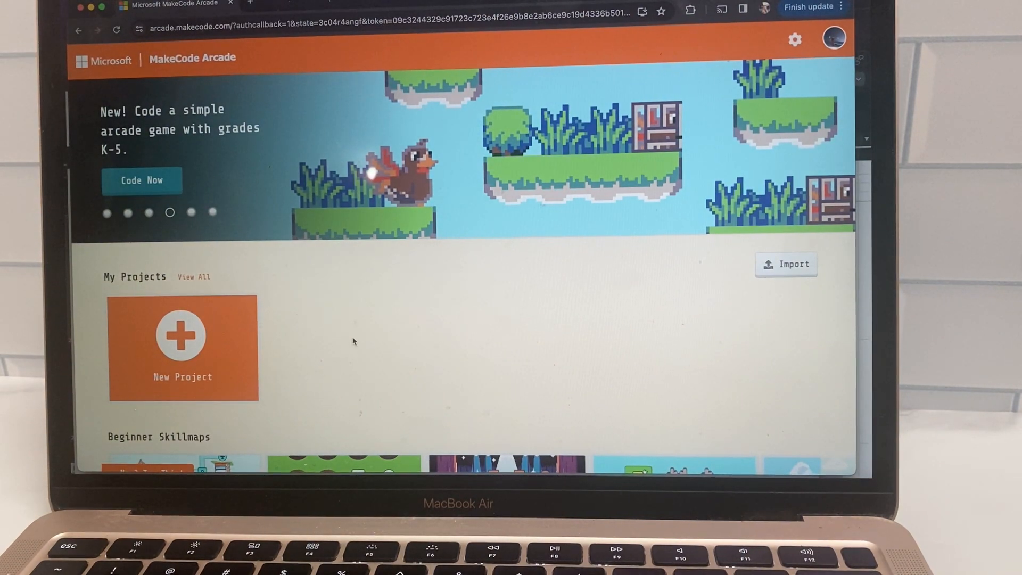
scroll("down", 3)
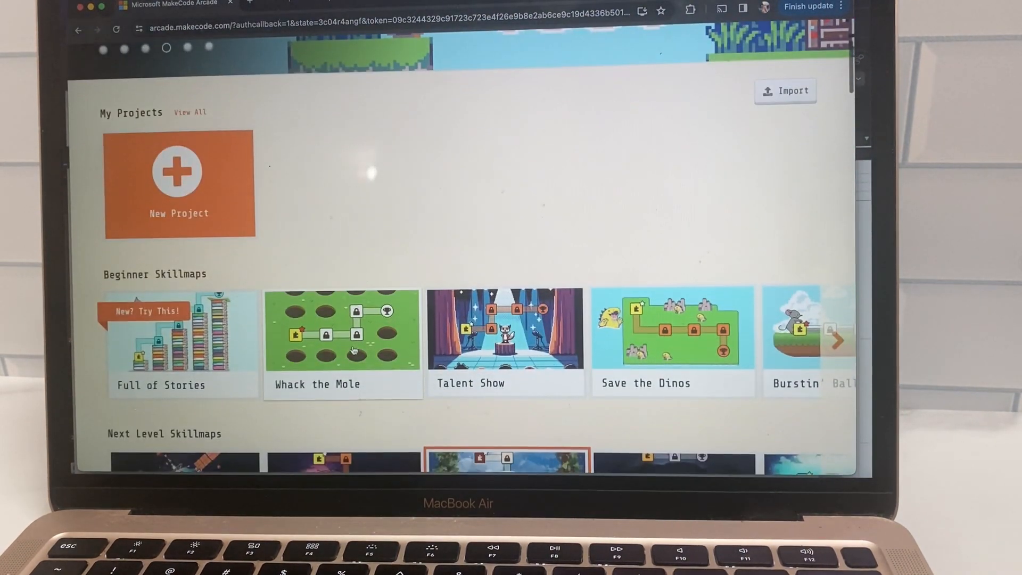
scroll("down", 3)
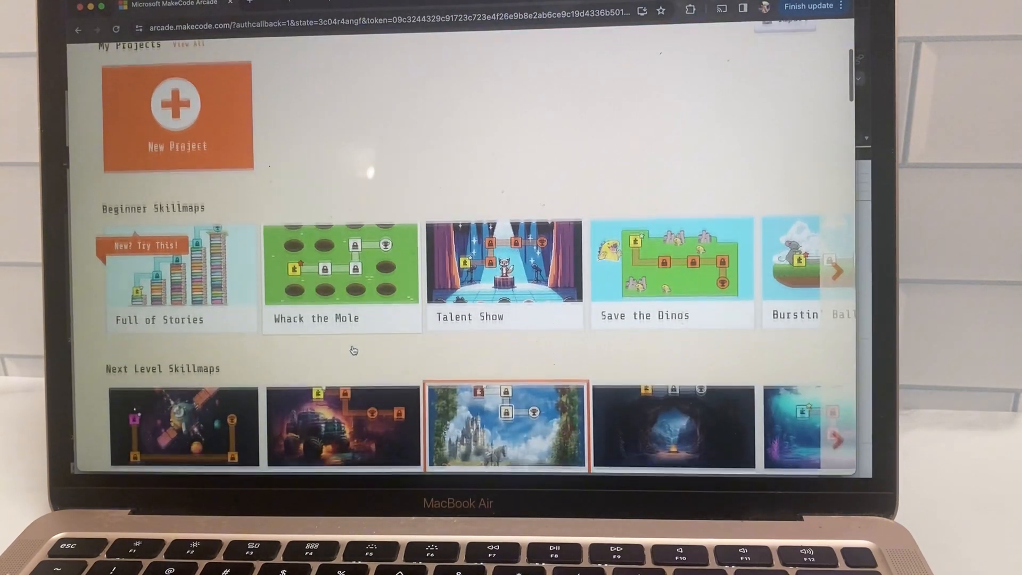
scroll("down", 3)
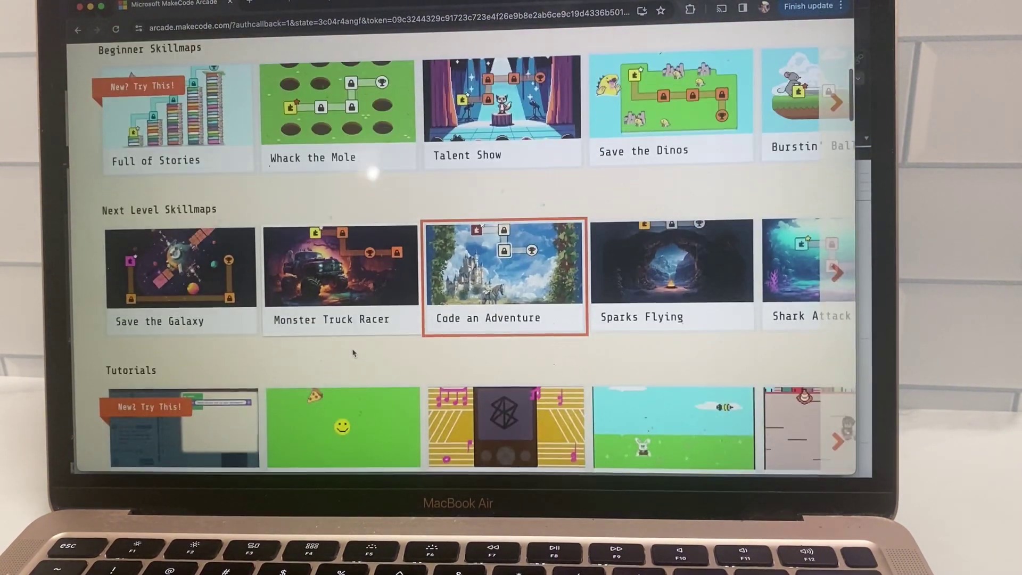
scroll("down", 3)
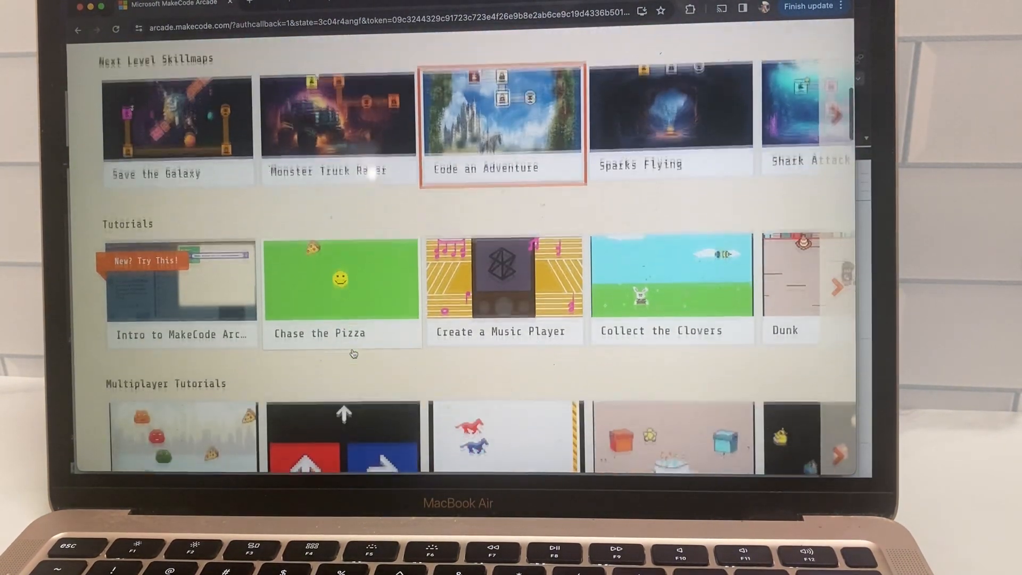
scroll("down", 3)
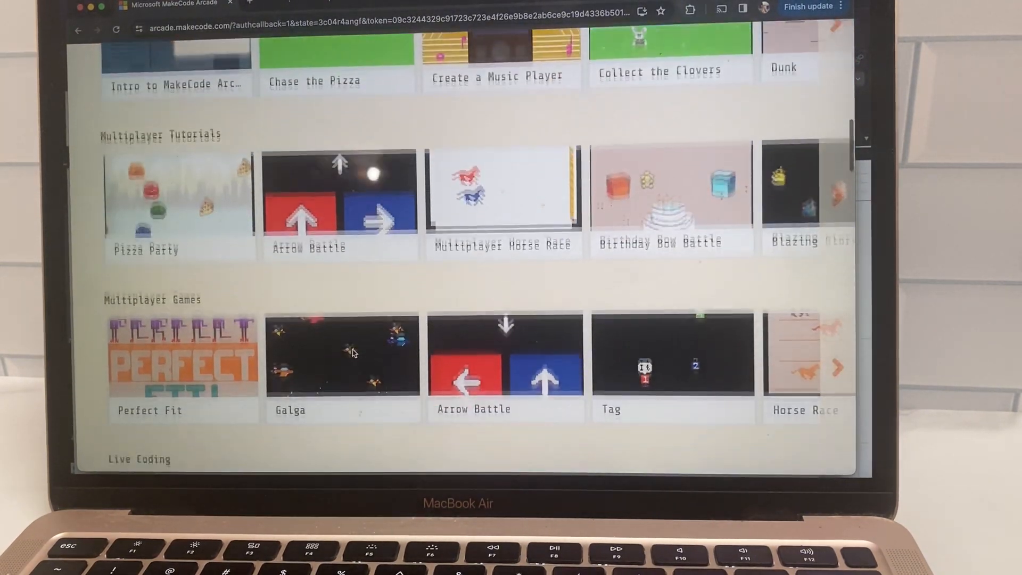
scroll("down", 3)
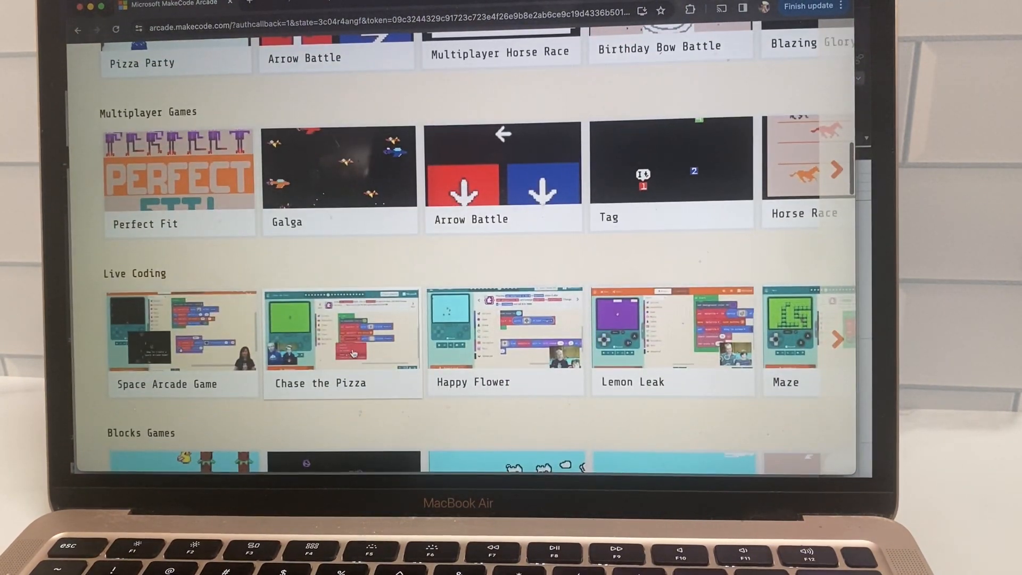
scroll("down", 3)
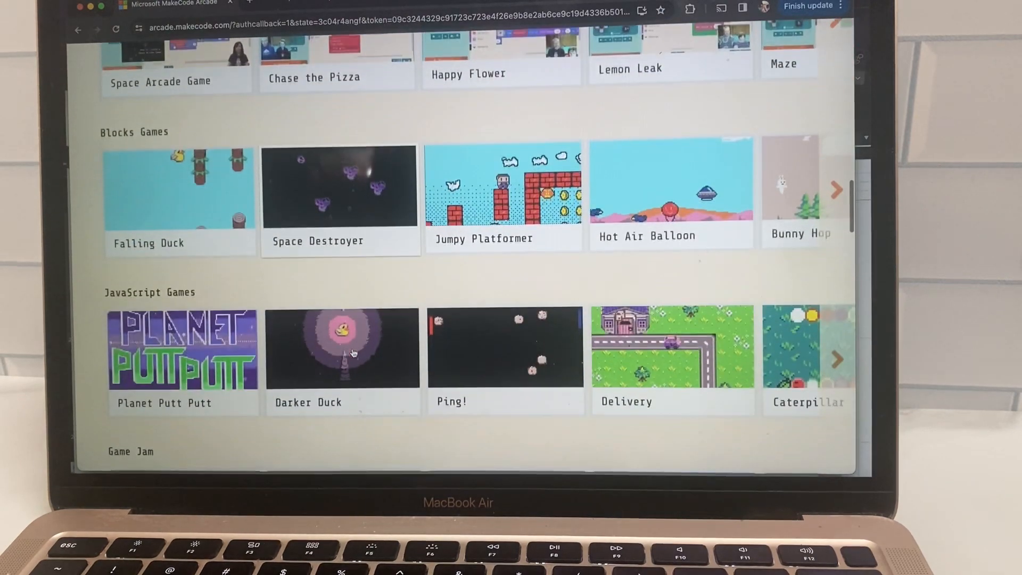
scroll("up", 3)
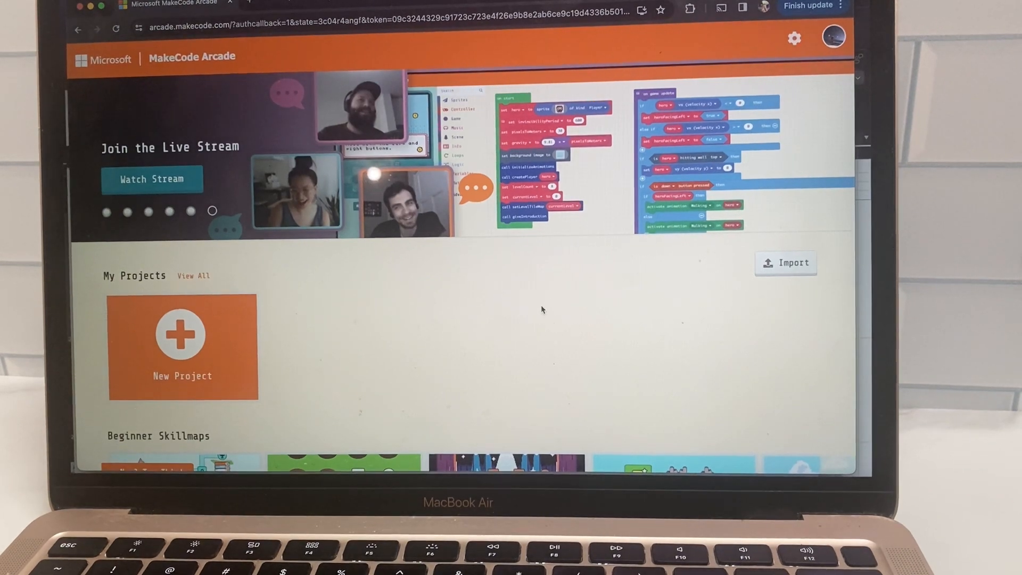
scroll("down", 3)
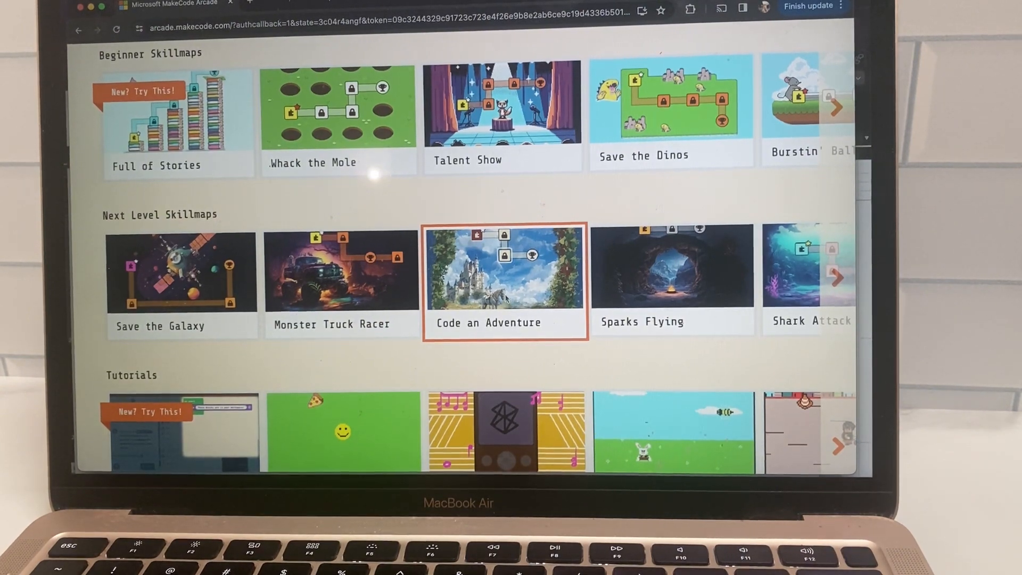
Step: Open the Code an Adventure skillmap and launch its Start Your Journey tutorial
left_click(504, 272)
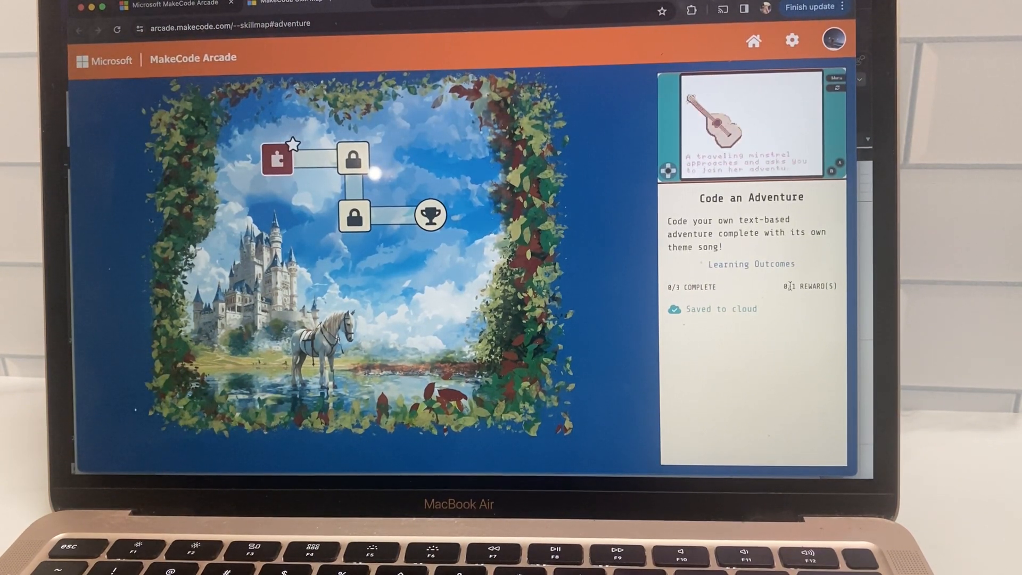
left_click(276, 159)
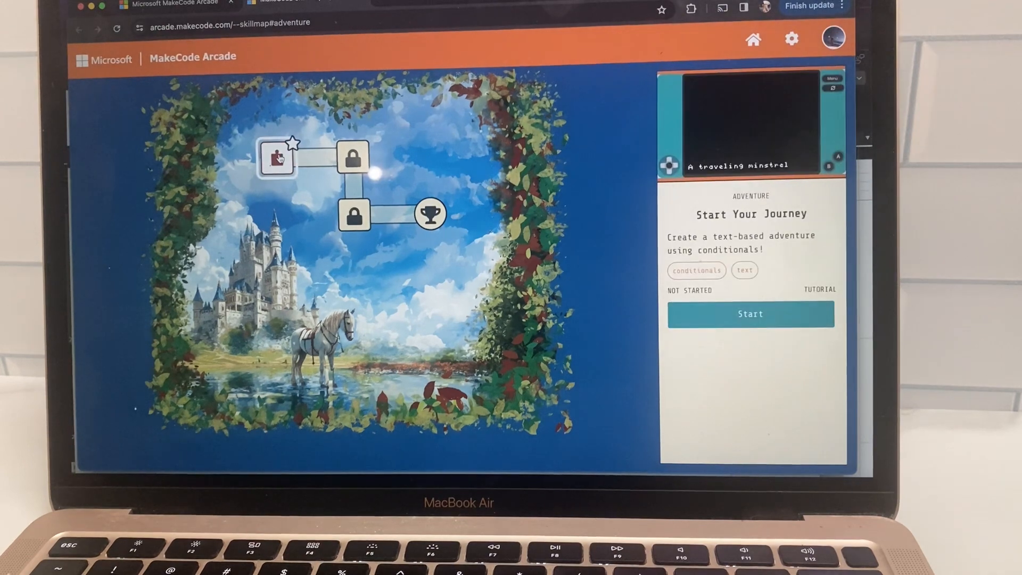
left_click(750, 314)
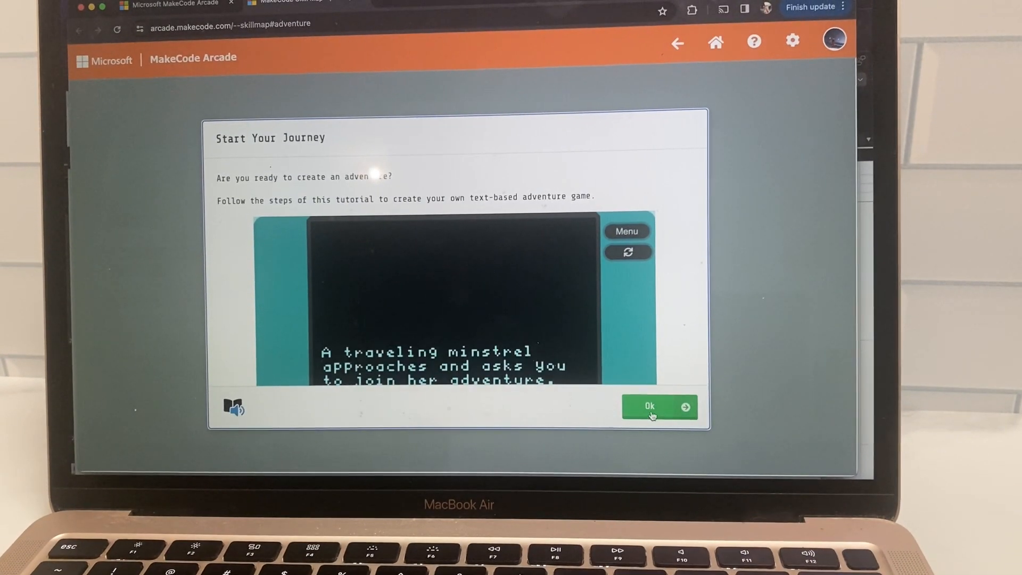
Step: Dismiss the Start Your Journey intro and show the Adventure category's blocks
left_click(659, 406)
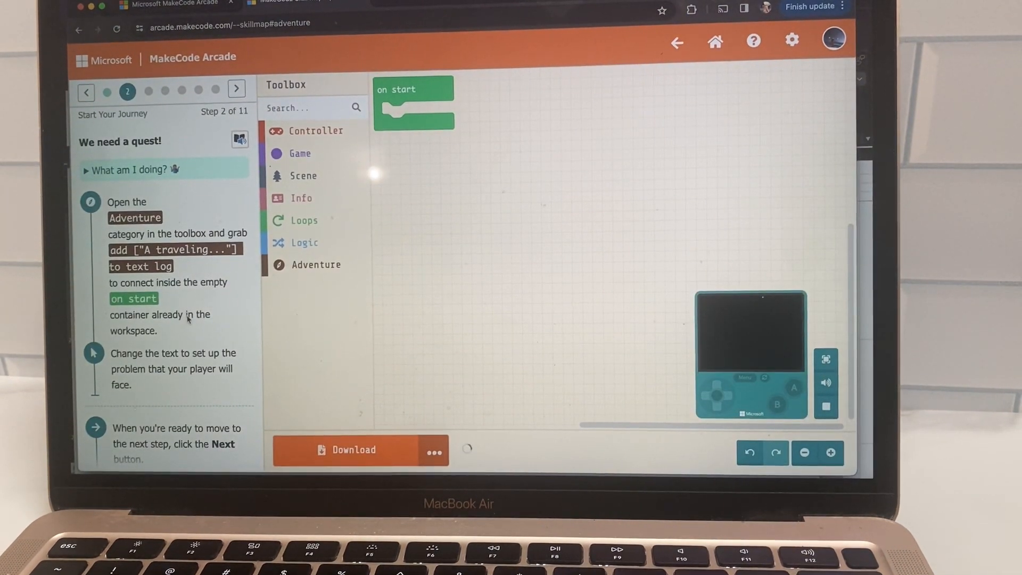
scroll("down", 3)
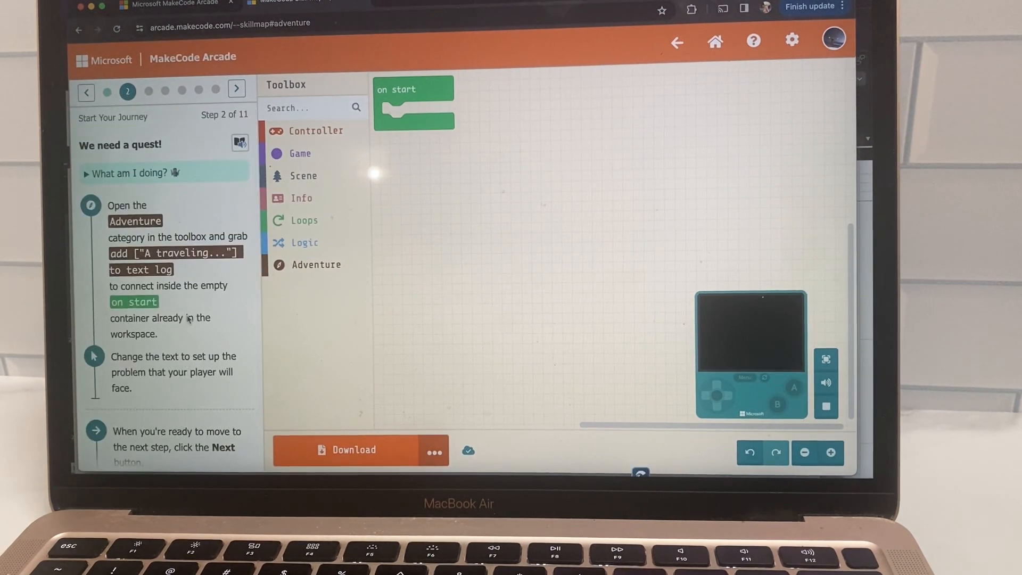
mouse_move(165, 195)
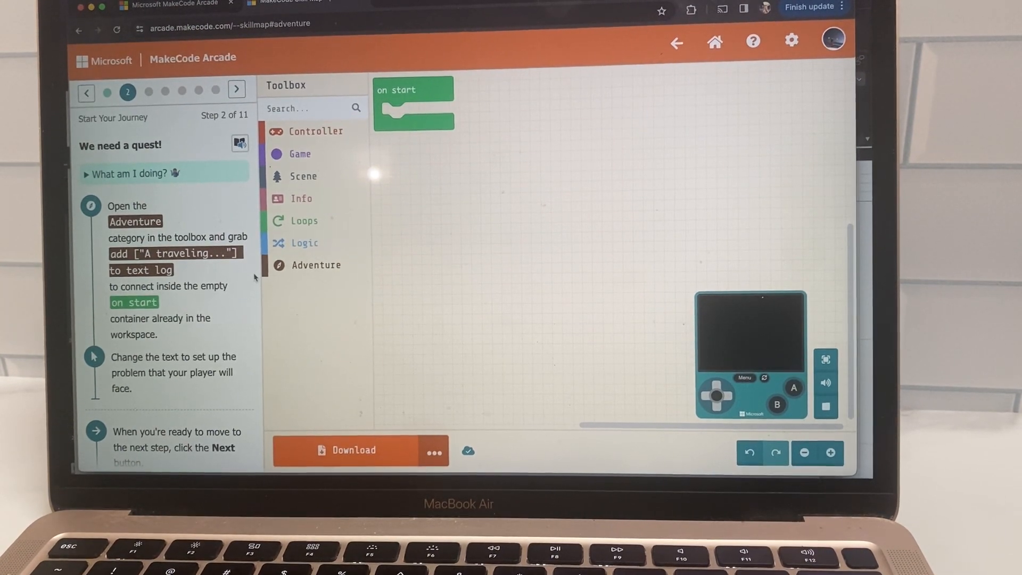
left_click(316, 265)
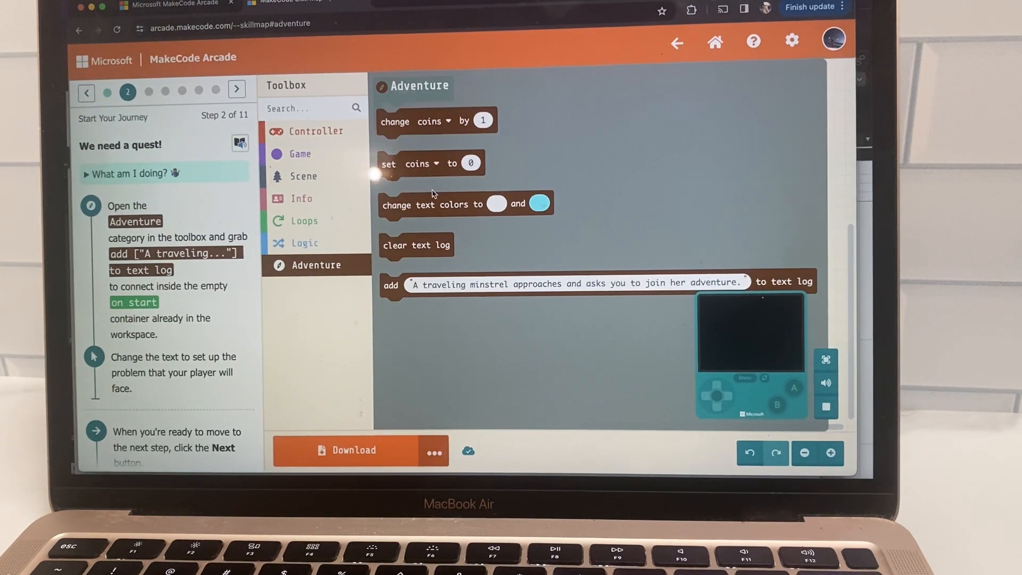
Step: Put the 'A traveling minstrel...' text-log block in on start, then advance to step 3
left_click(407, 291)
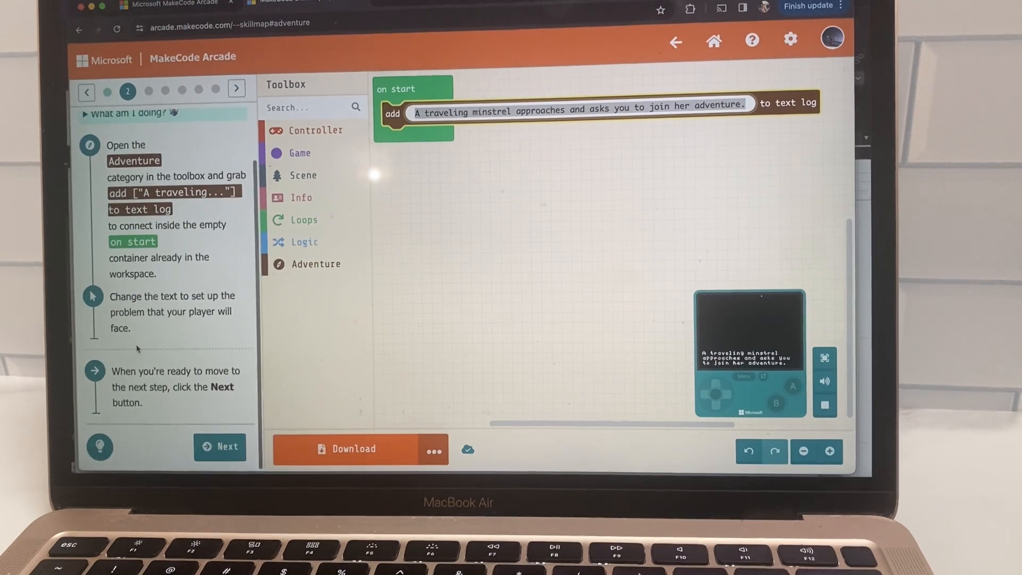
left_click(220, 446)
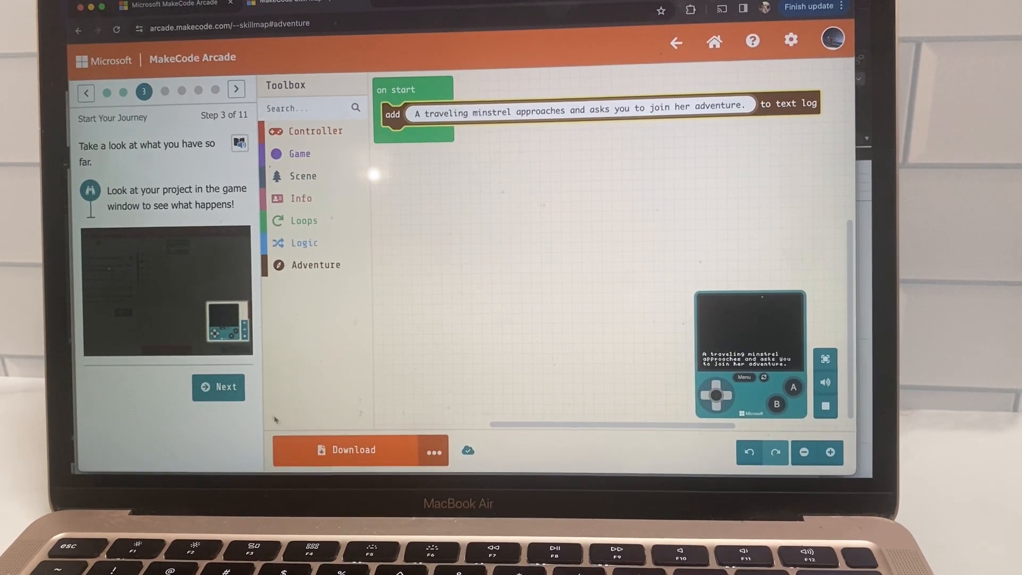
Step: Advance to tutorial step 4 and reopen the Adventure blocks
left_click(218, 387)
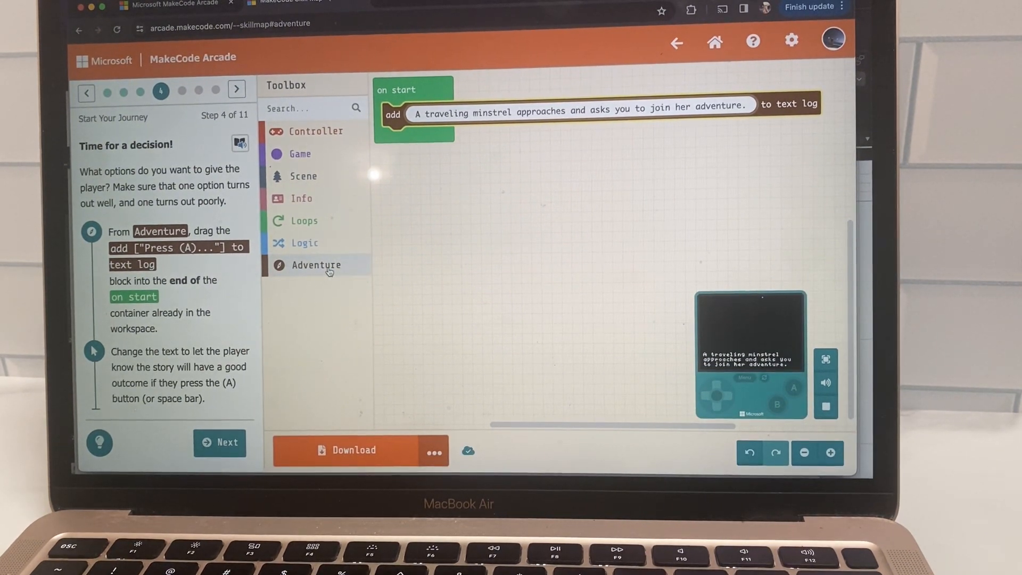
left_click(316, 264)
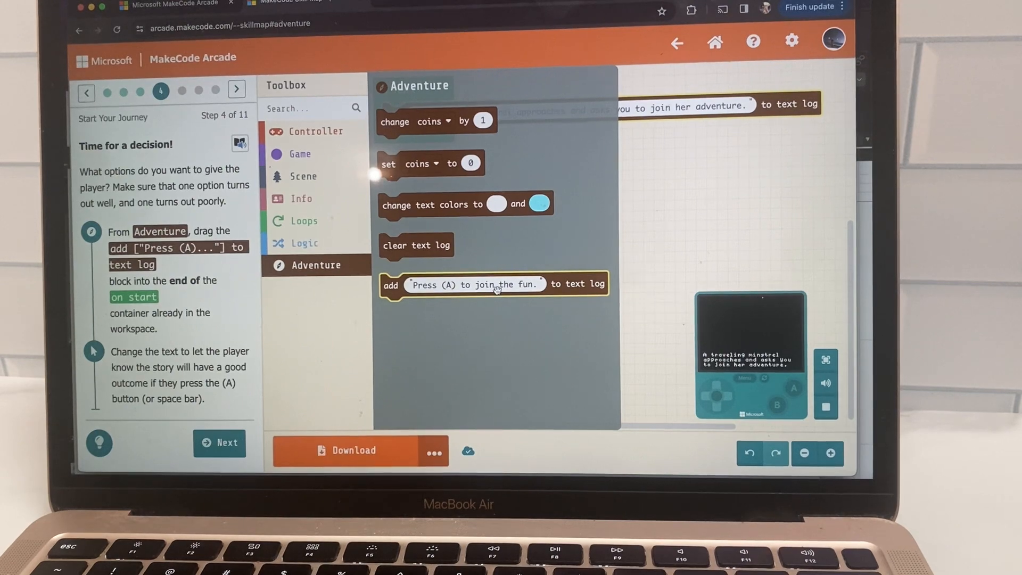